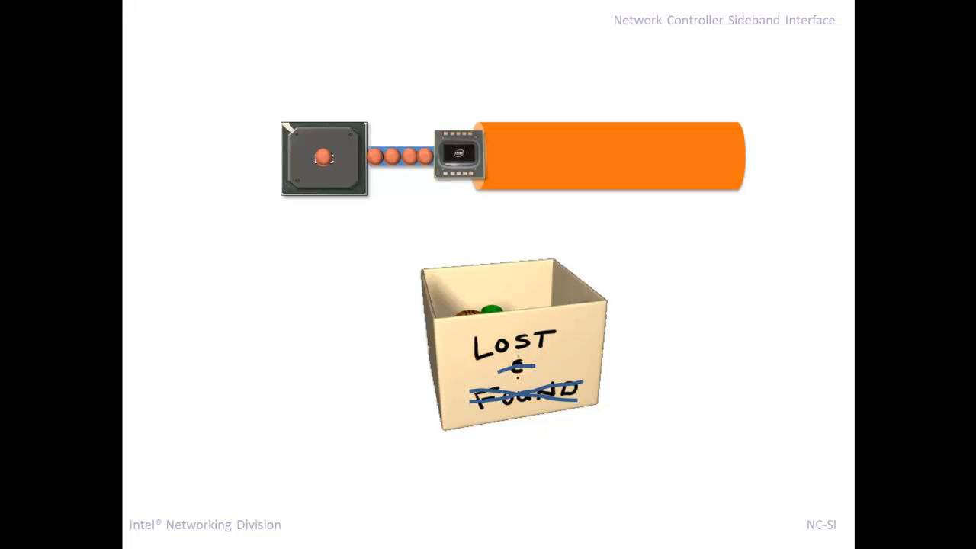
- Present the Windows vs Linux streaming charts and Deduction box, then advance to the Resources slide
{"action": "key", "text": "right"}
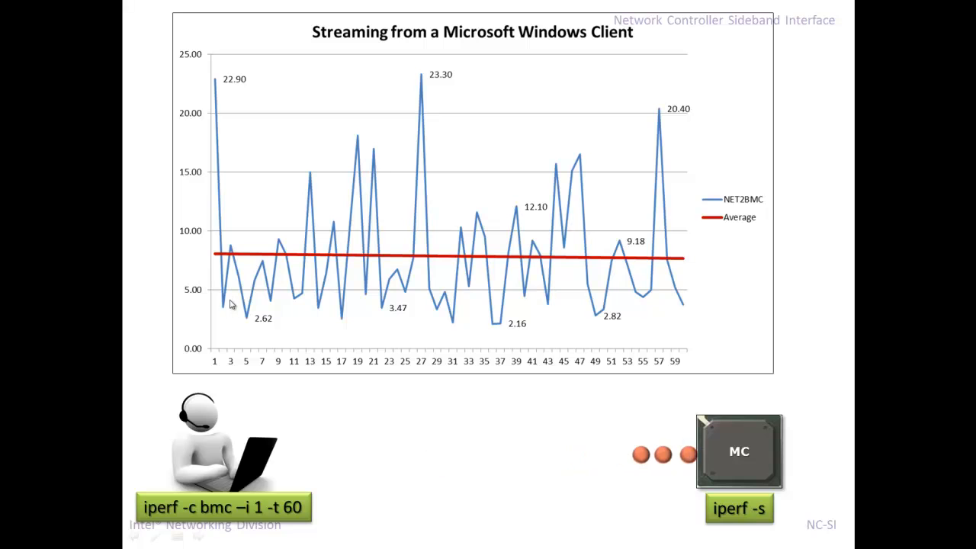
{"action": "mouse_move", "coordinate": [305, 303]}
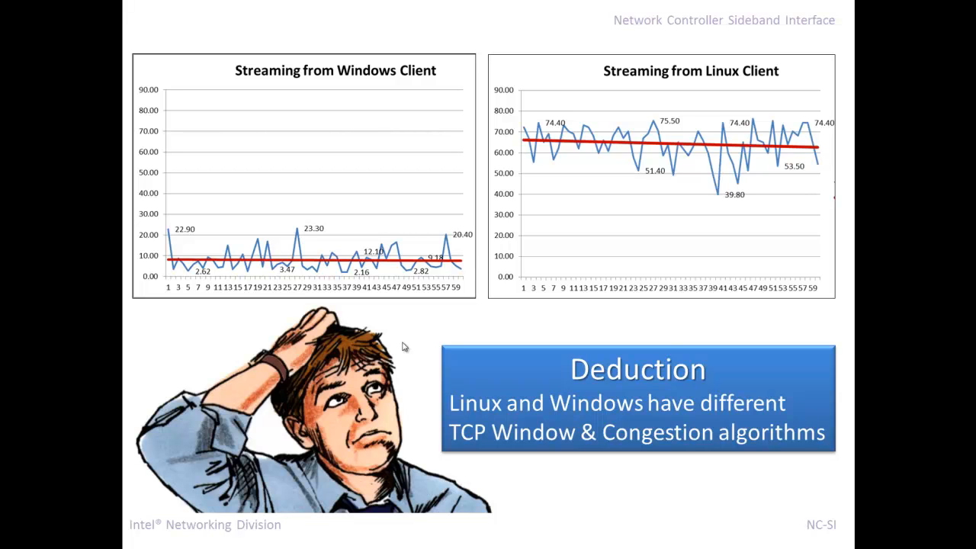
{"action": "key", "text": "Right"}
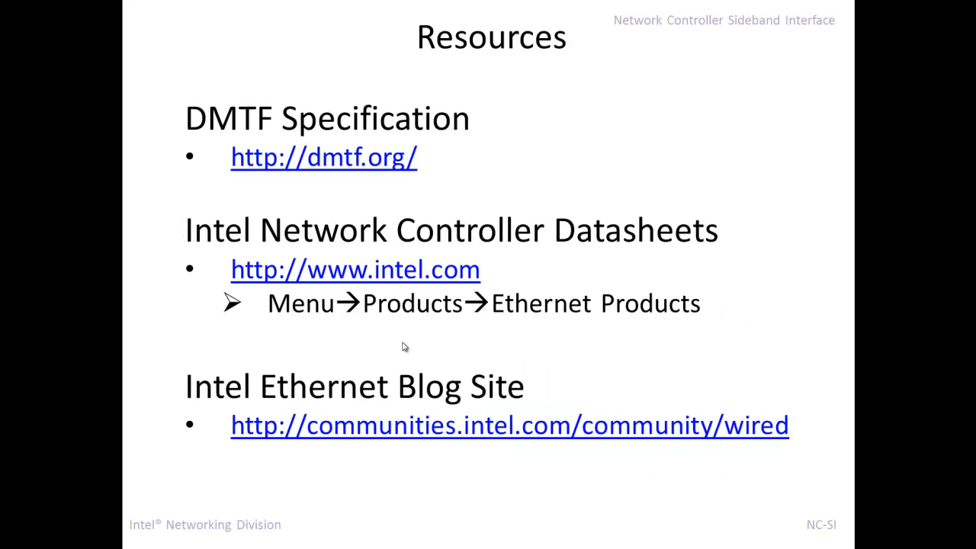